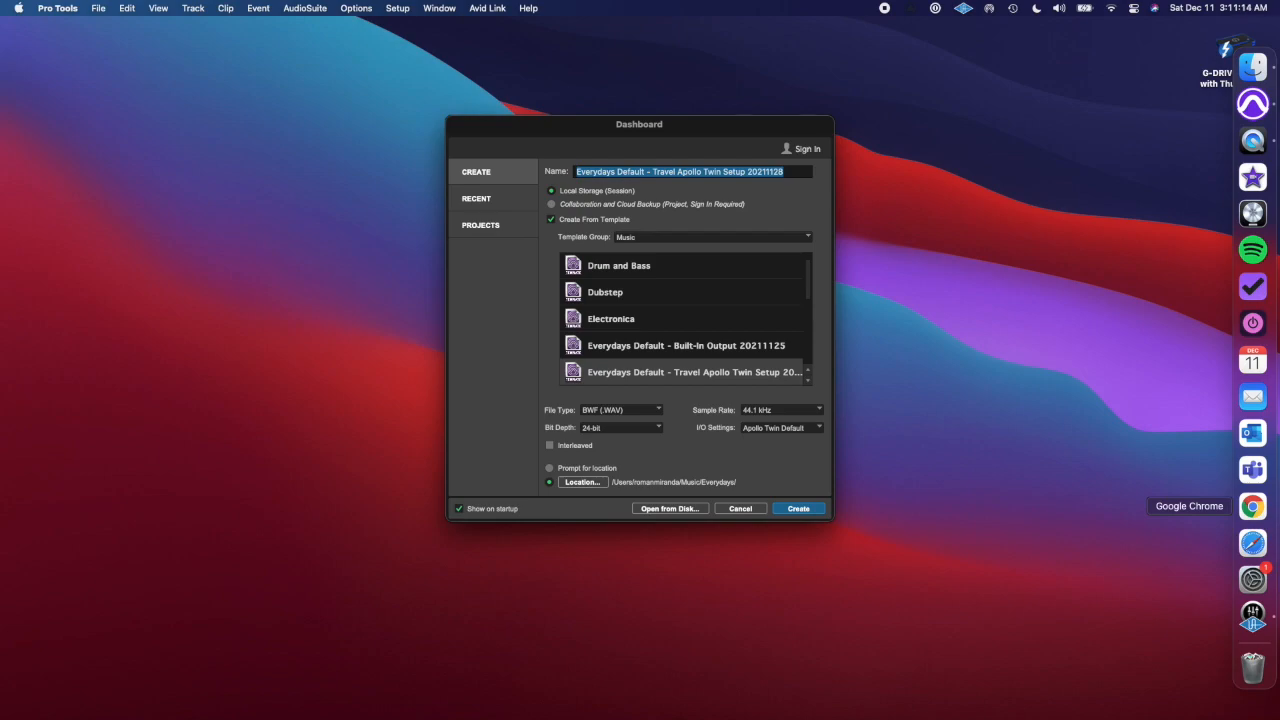
Create the new session from the Everydays Default Travel Apollo Twin Setup template.
left_click(798, 508)
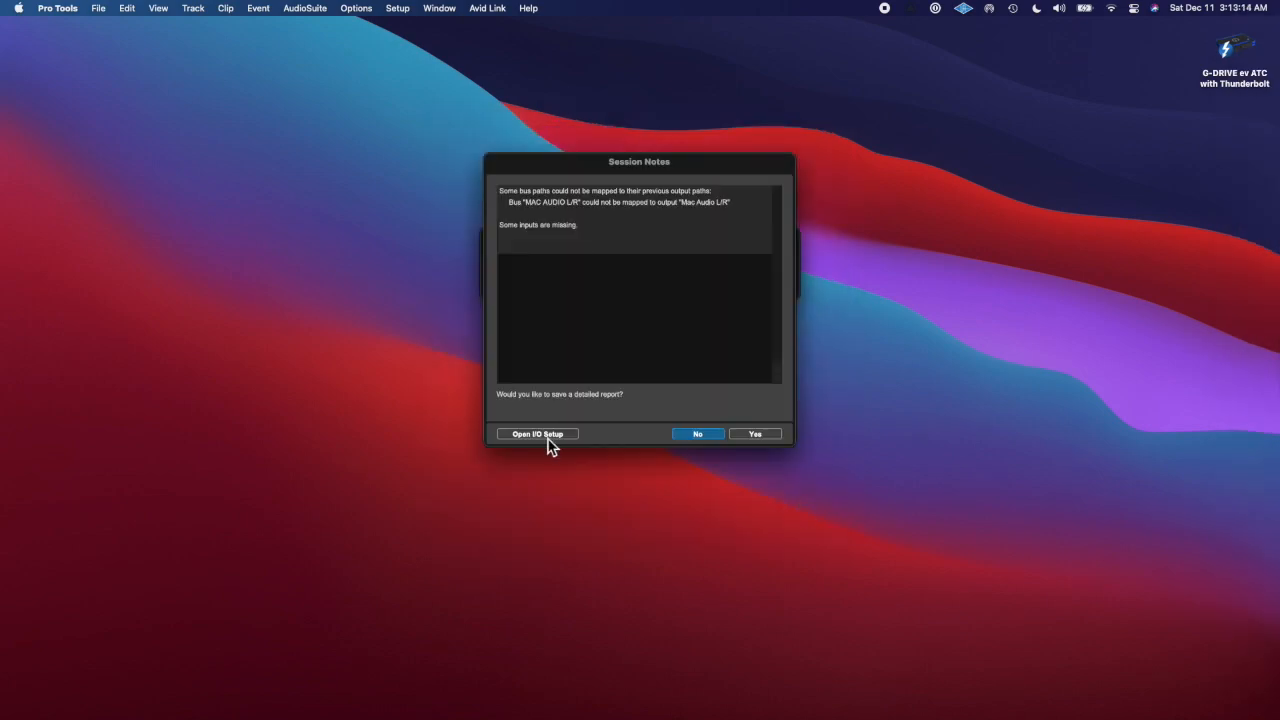
Confirm the output routing in I/O Setup and remove the KONTAKT instrument track with its clips.
left_click(536, 434)
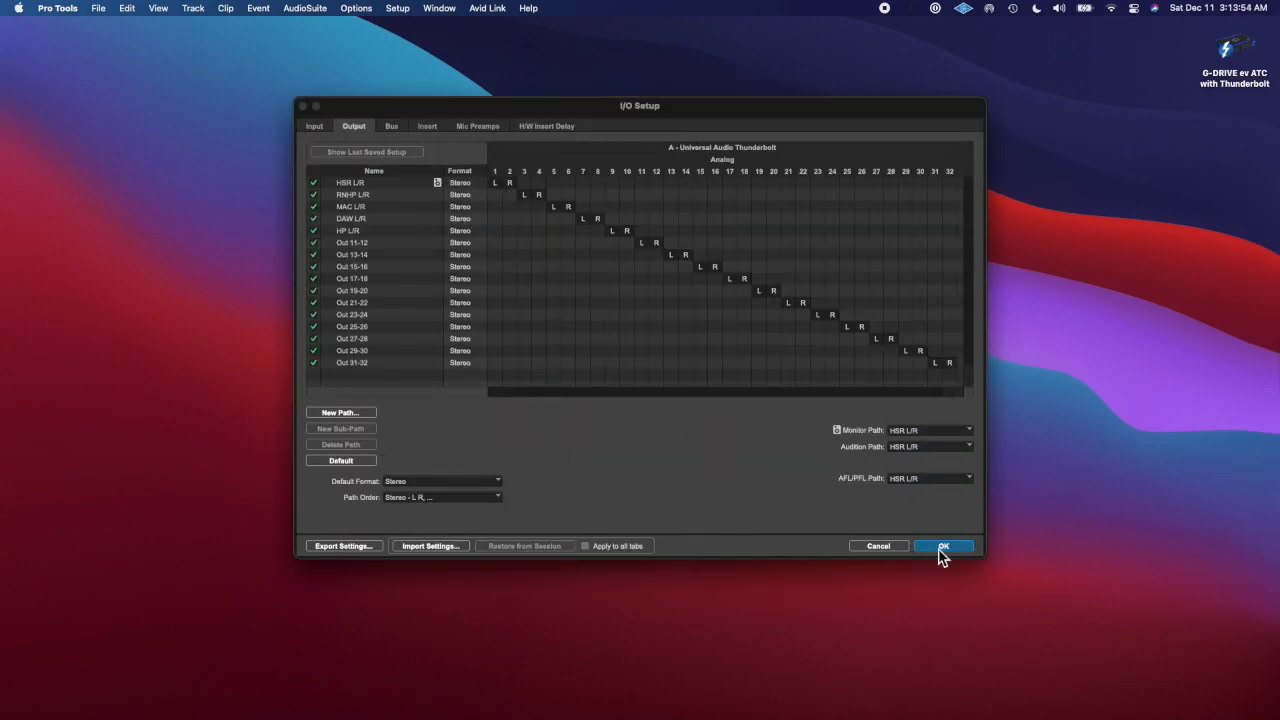
left_click(944, 546)
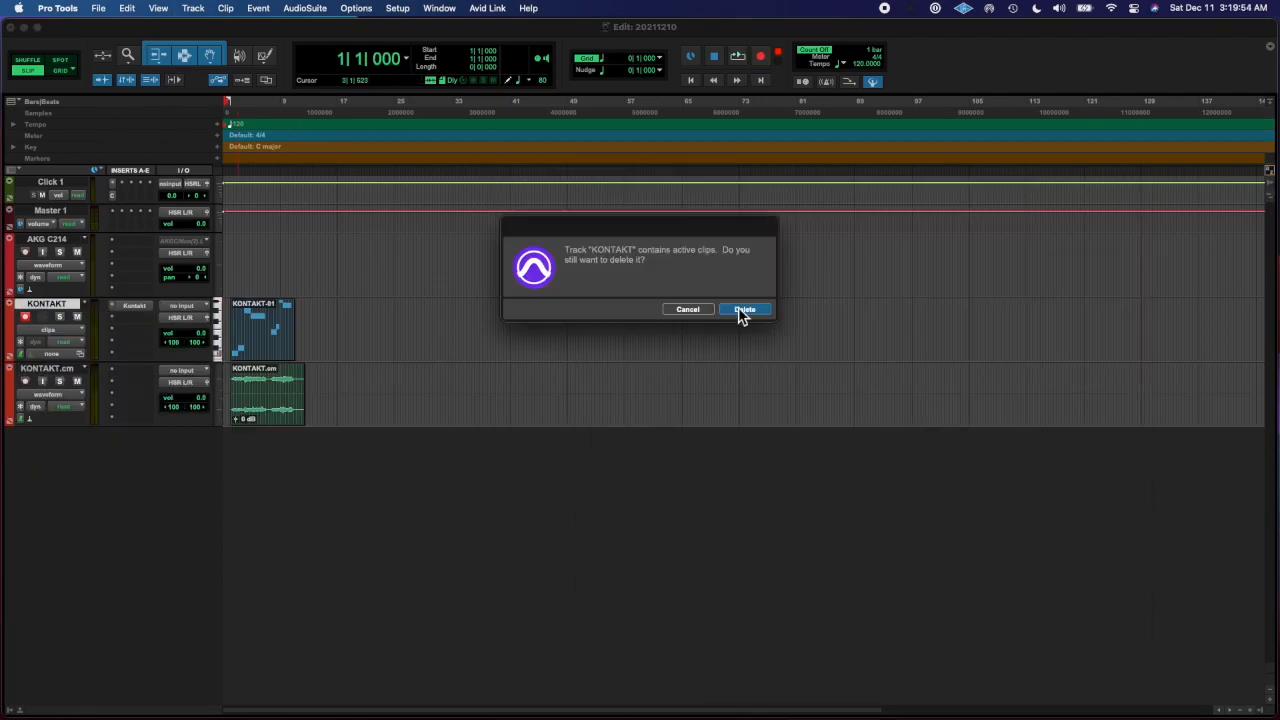
left_click(744, 308)
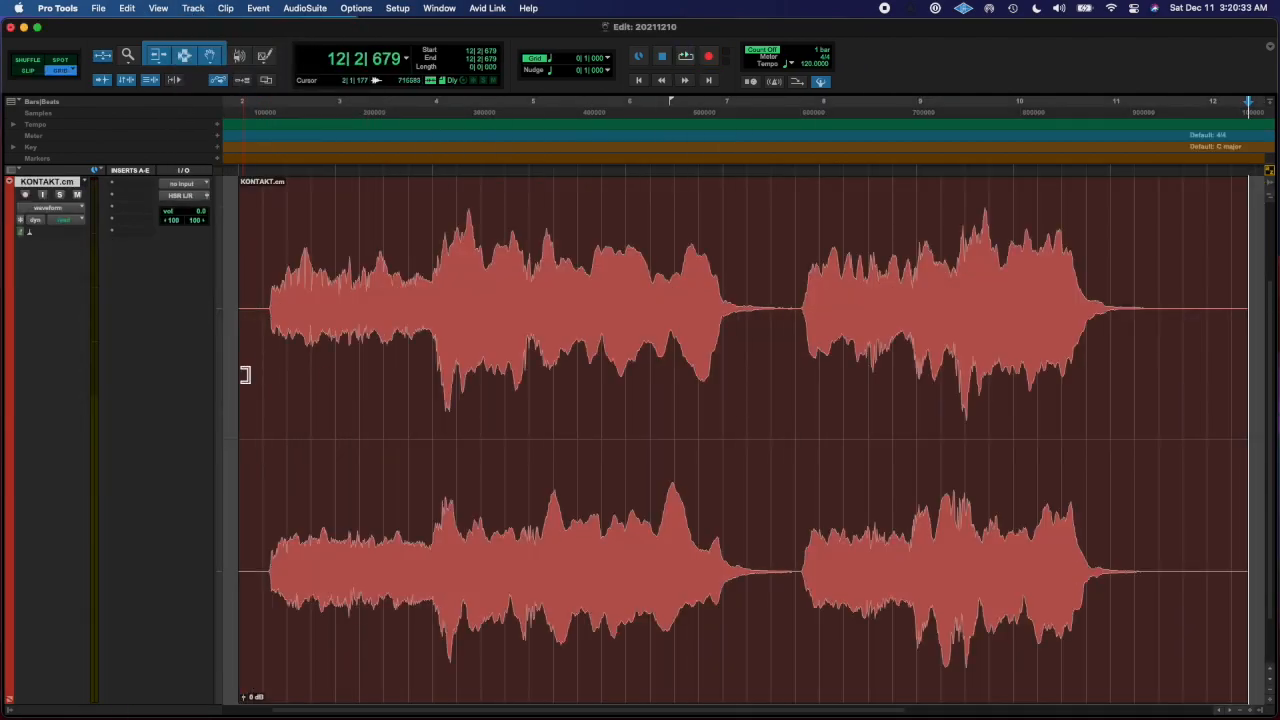